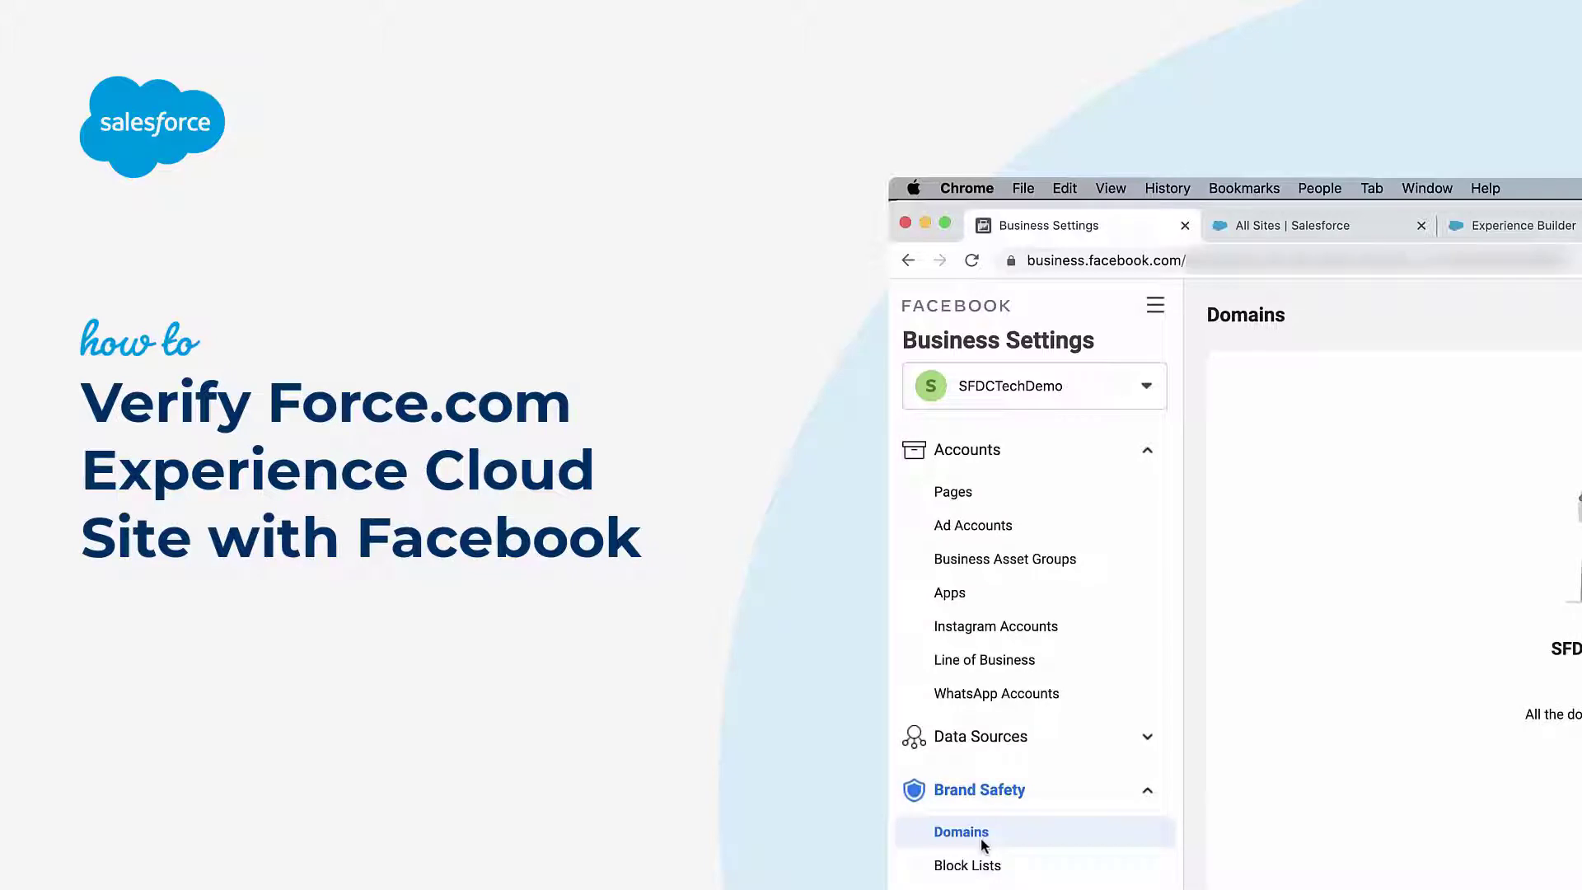
Step: Show the Brand Safety Domains page, which lists no domains for SFDCTechDemo yet
click(960, 830)
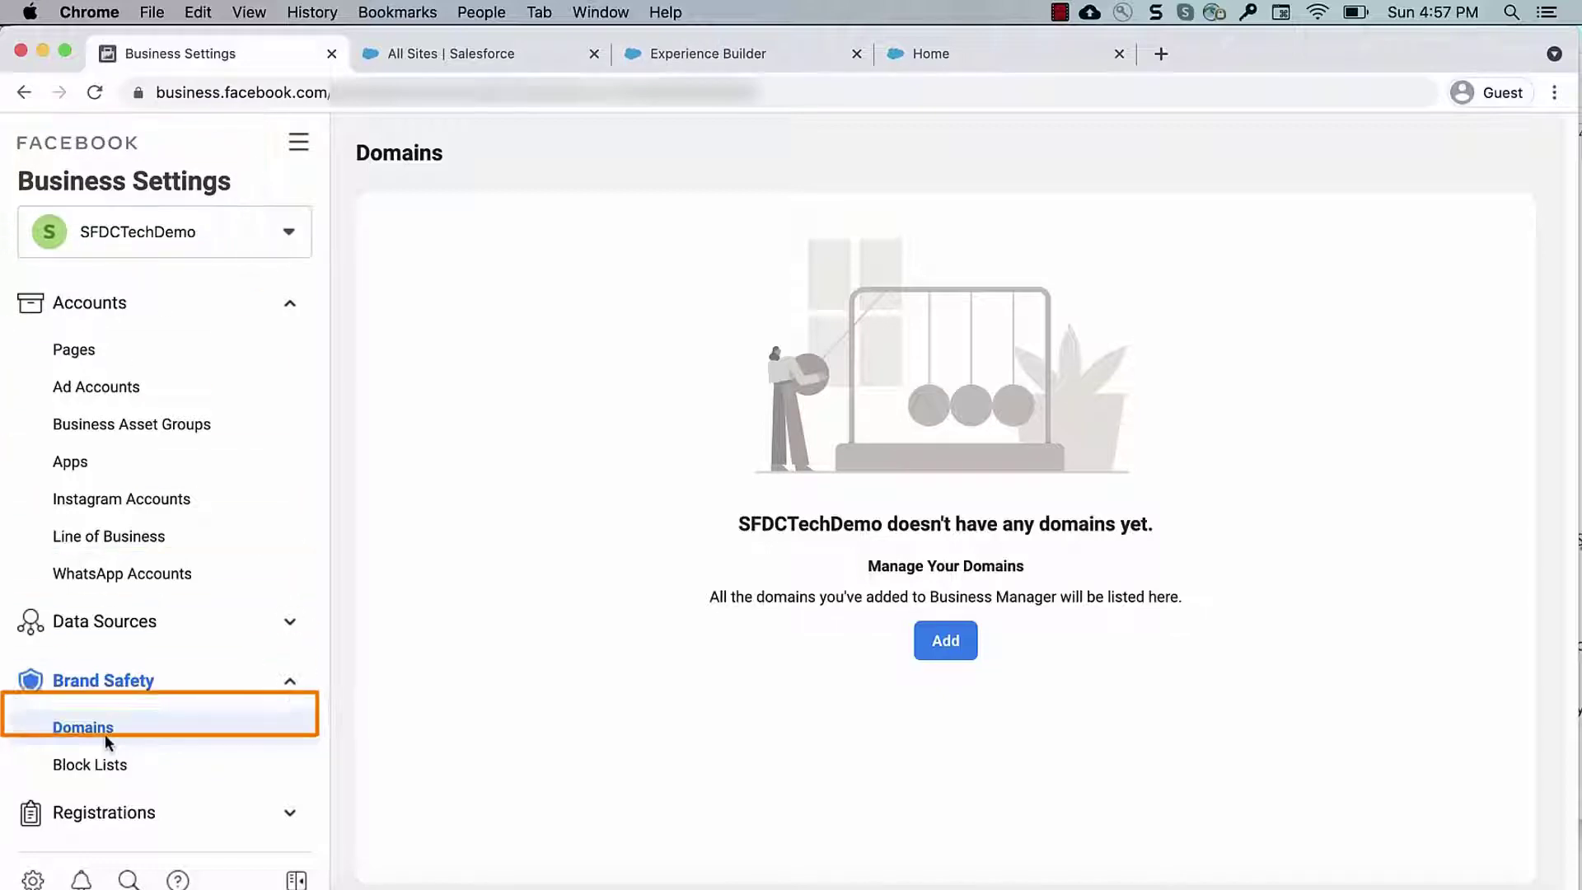
Step: Add democommunity21.force.com as a new business domain, shown Not Verified with its meta-tag
click(944, 641)
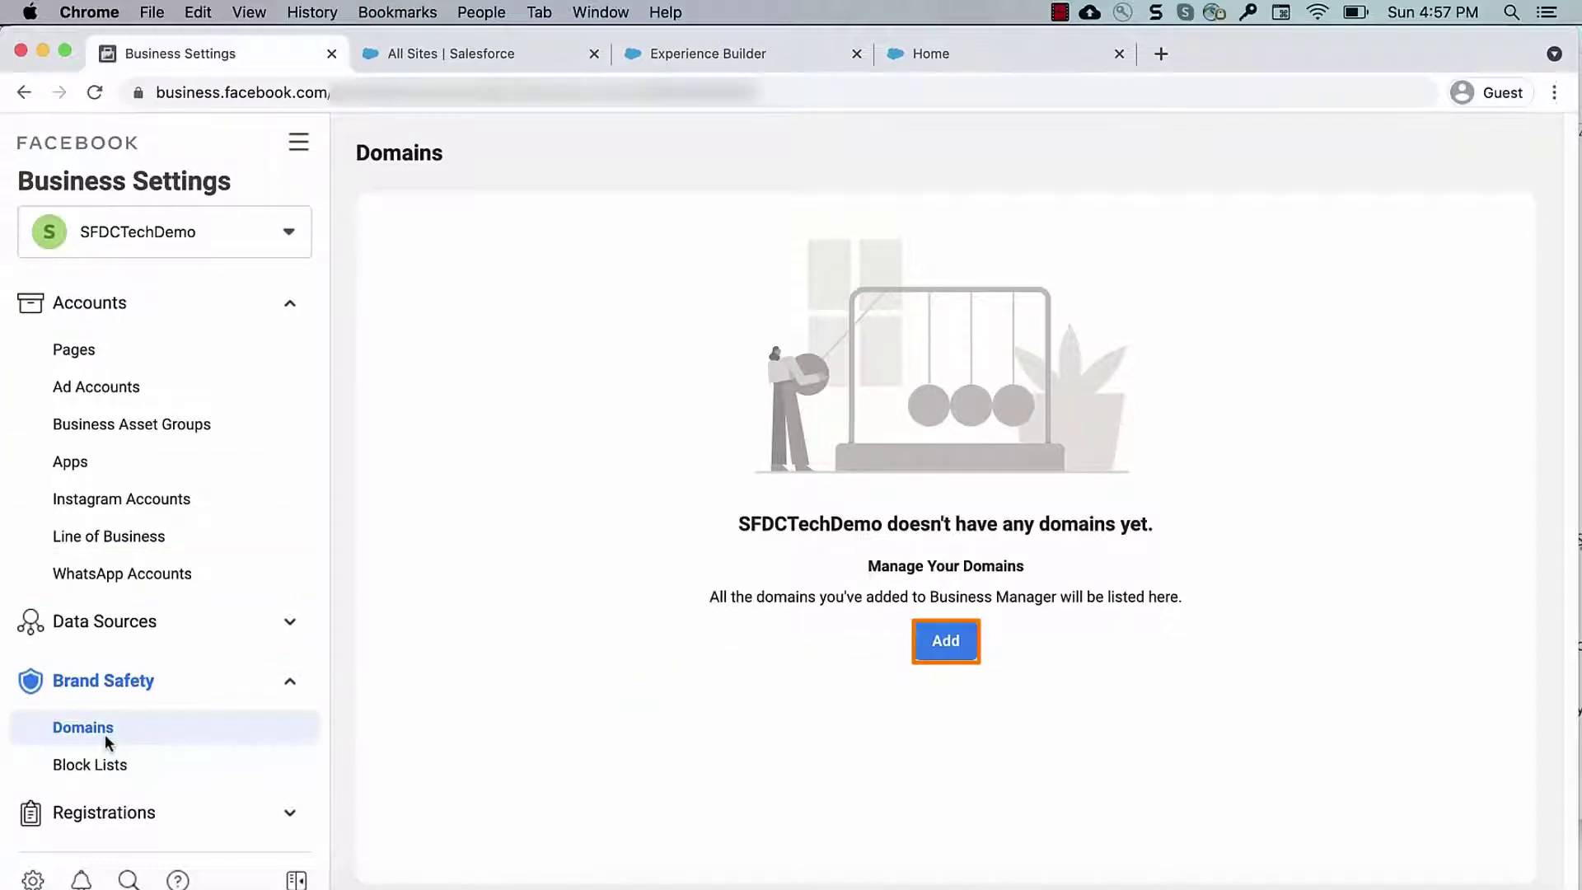
click(944, 640)
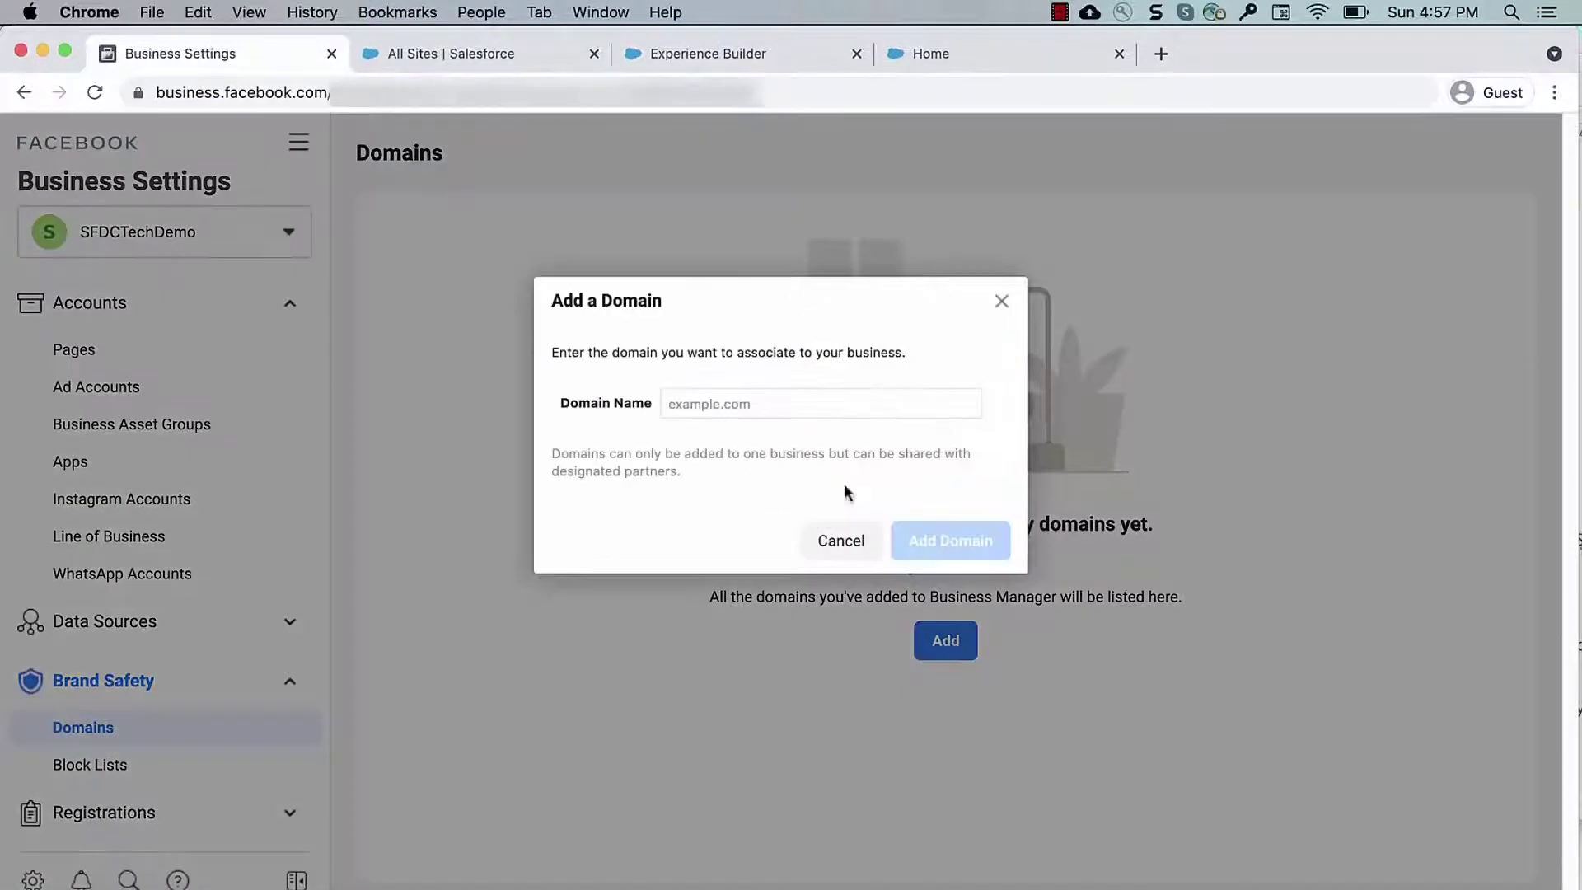
text(democommunity21.force.com)
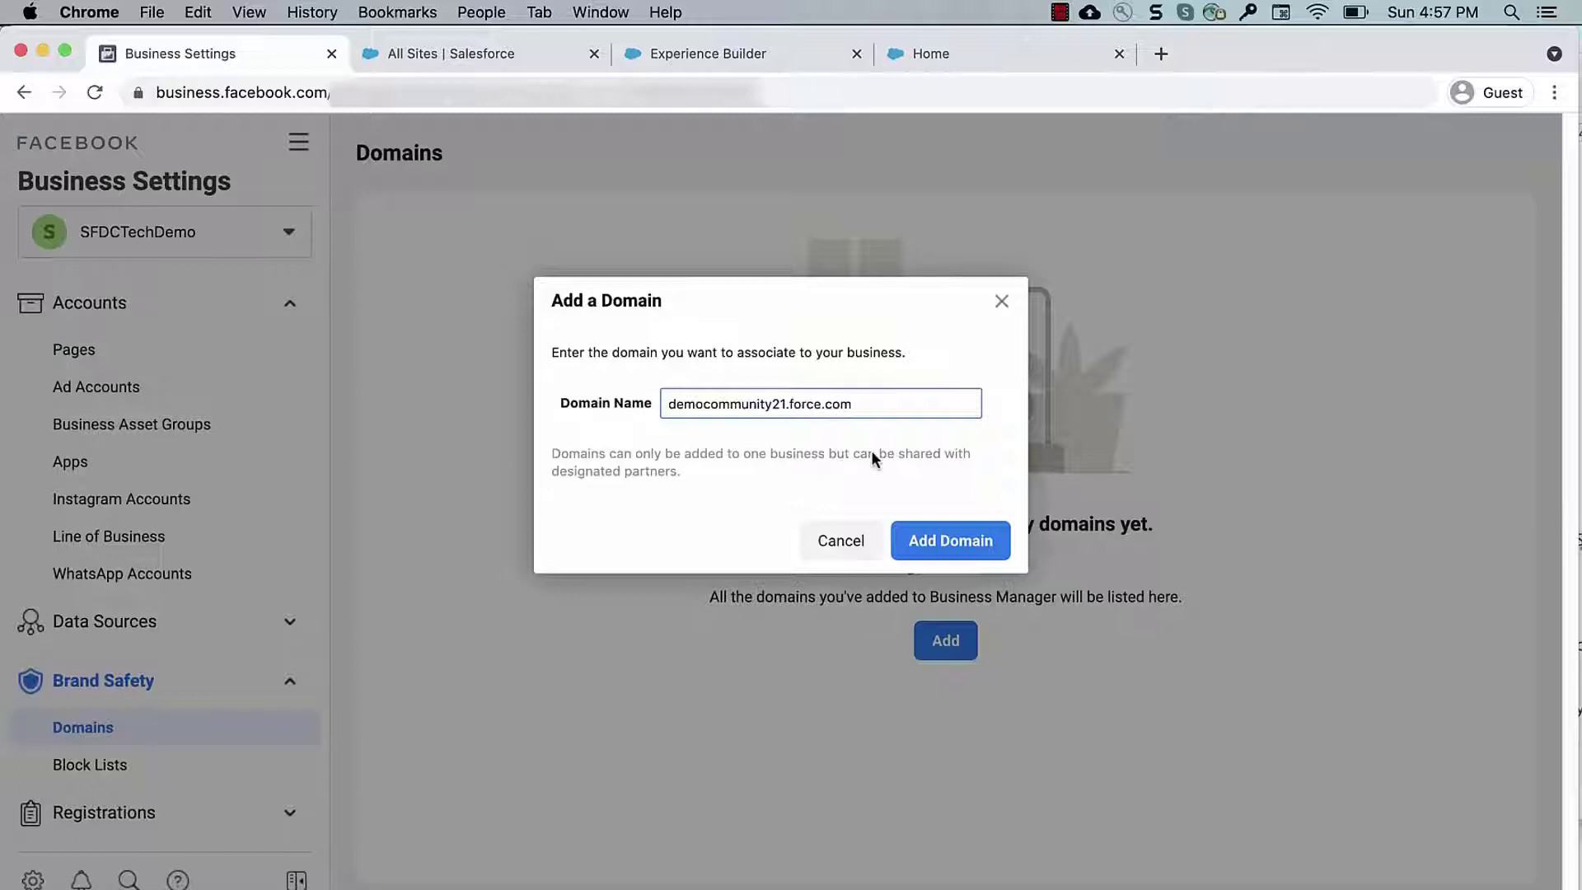
click(949, 540)
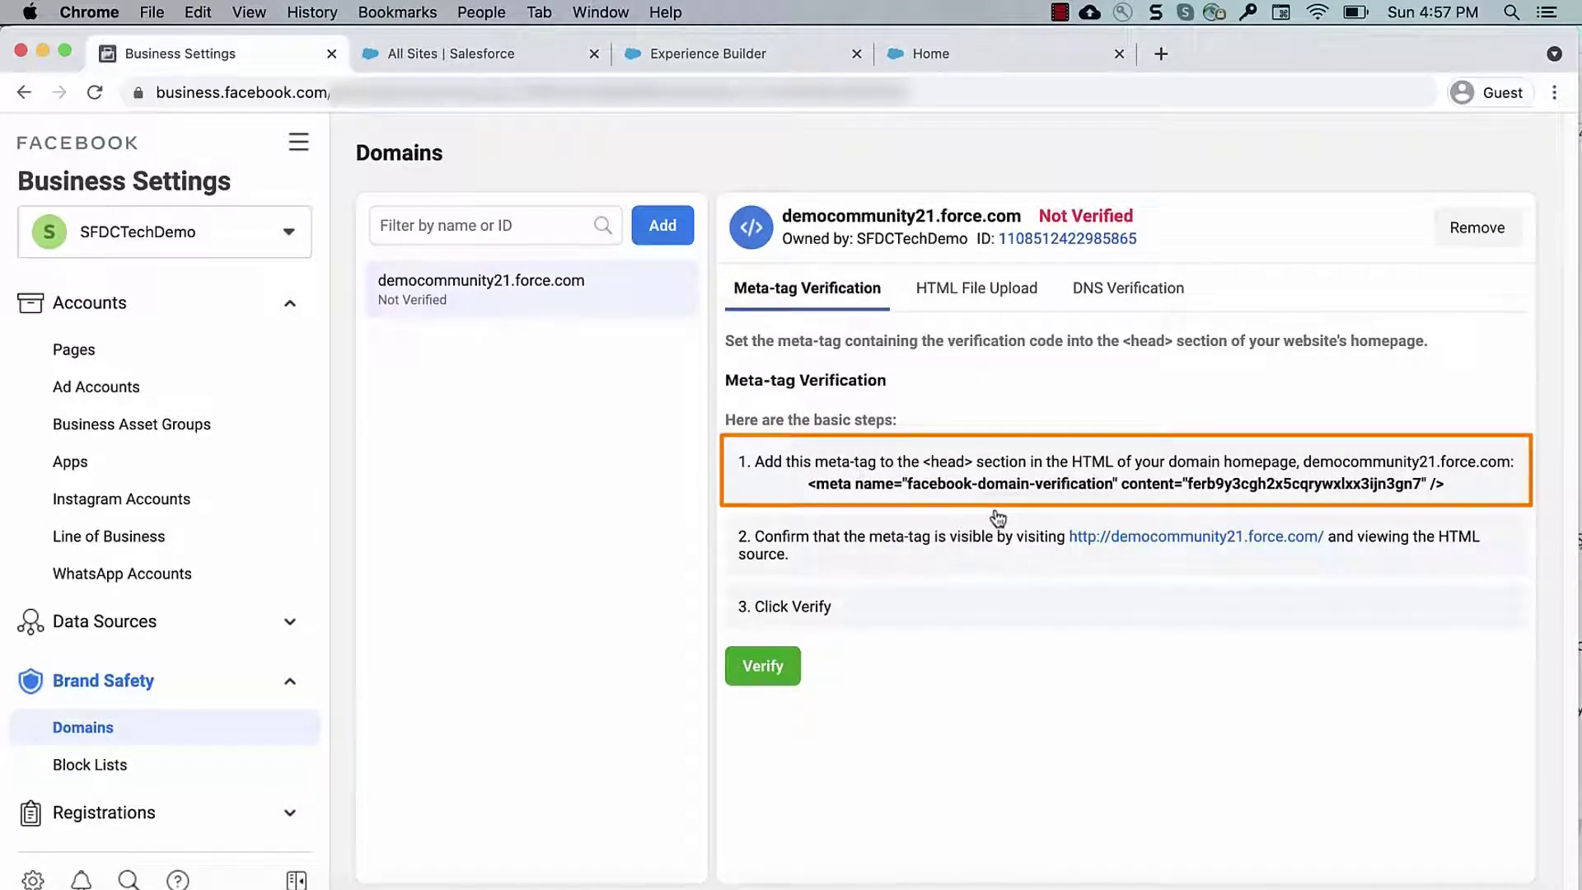
Step: Copy the verification meta-tag and reach Experience Builder's Advanced settings with Head Markup
click(708, 52)
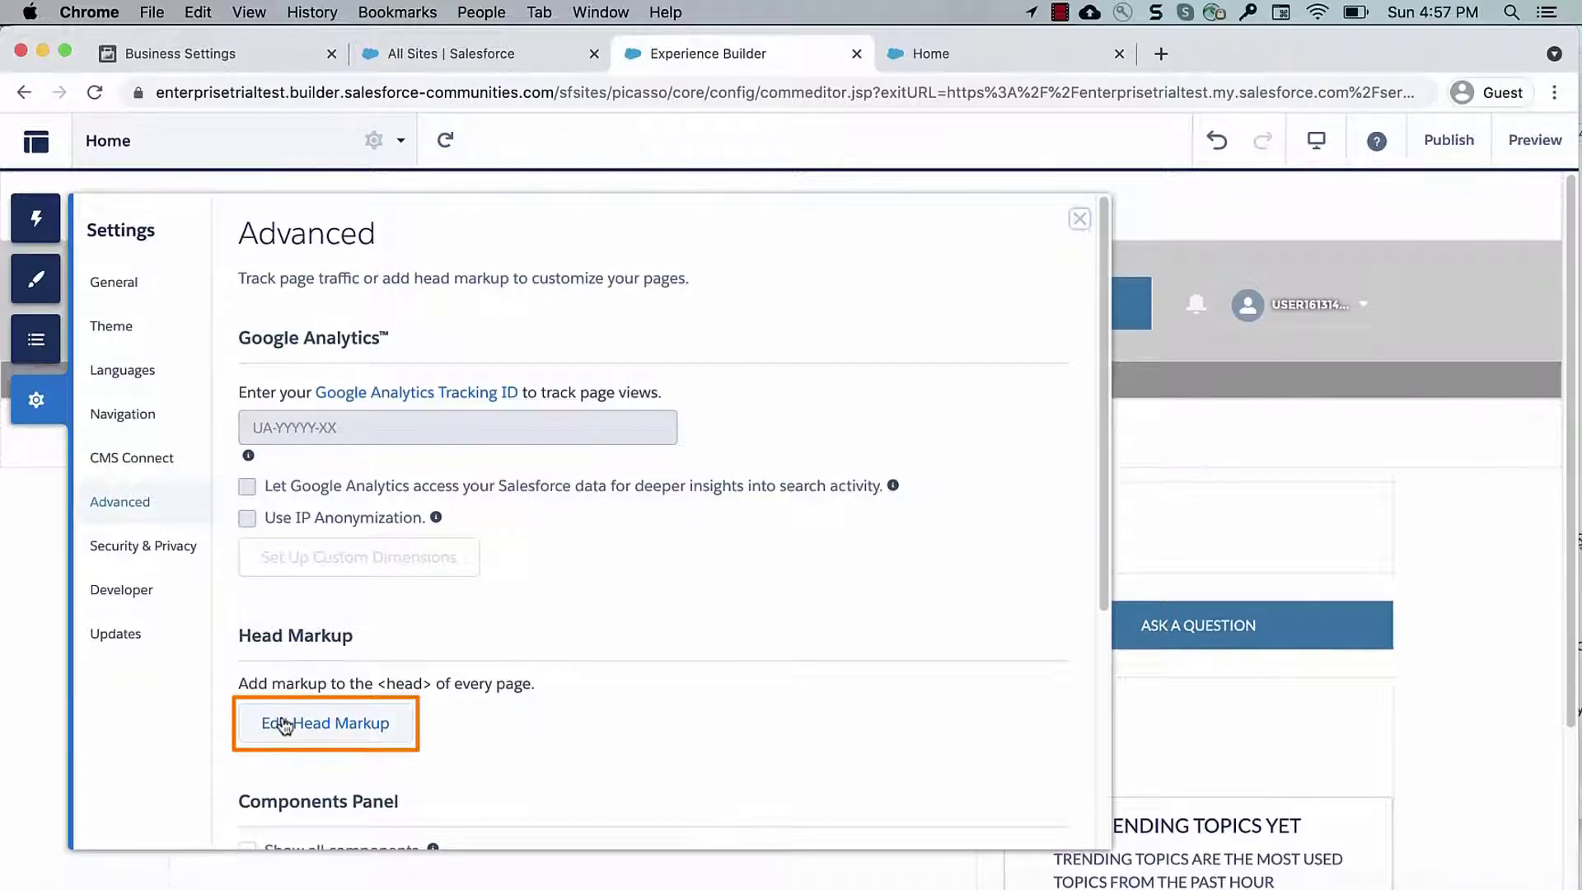
Step: Save the facebook-domain-verification meta tag into the site's head markup and close settings
click(324, 723)
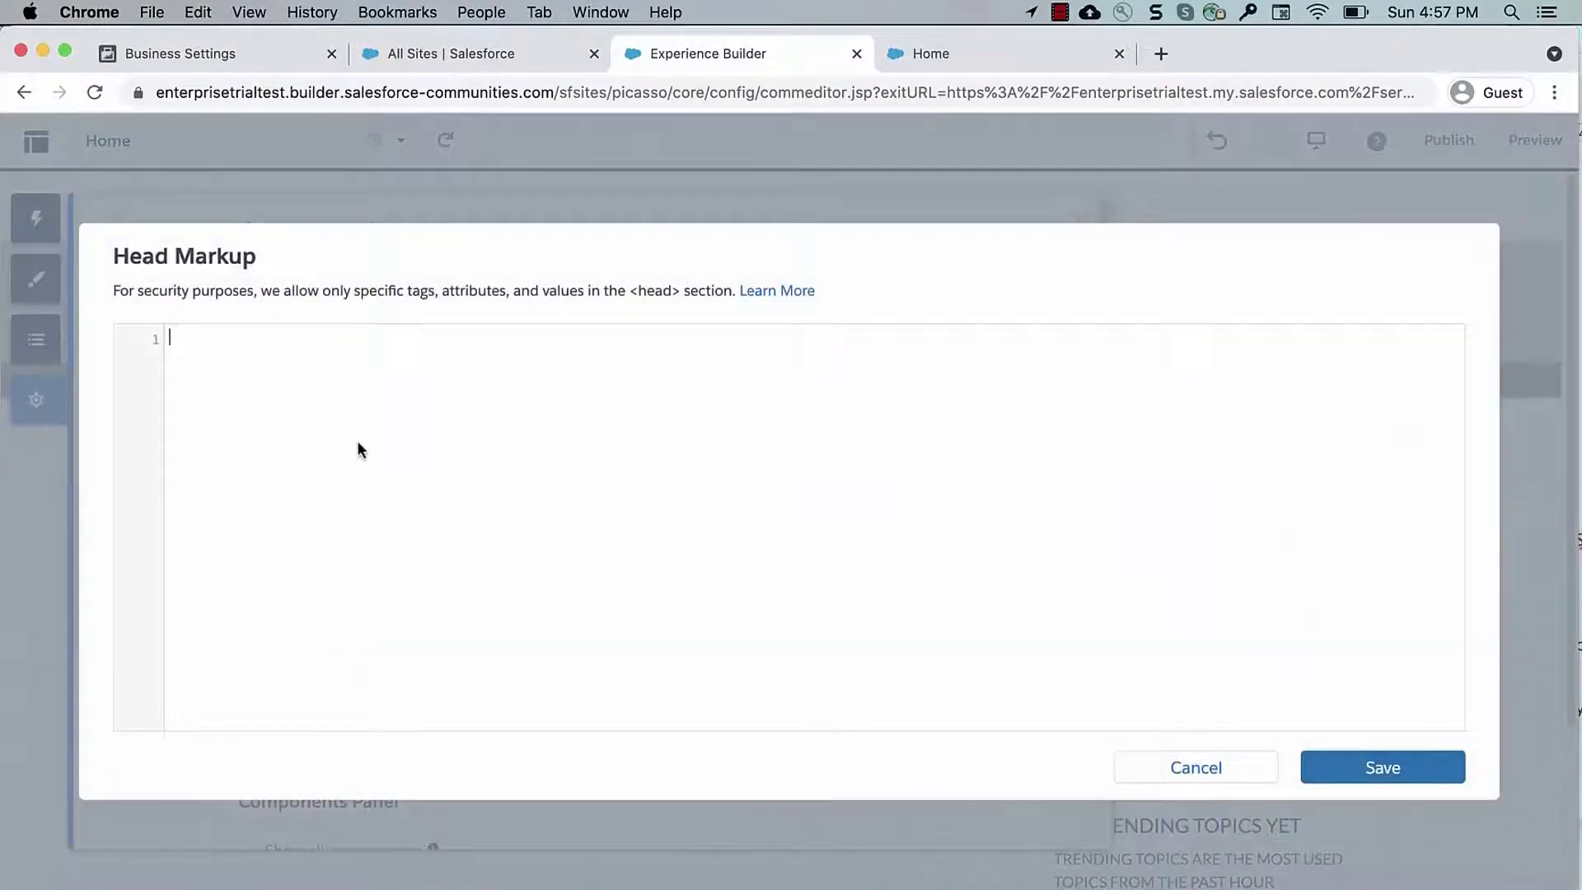
text(<meta name="facebook-domain-verification" content="ferb9y3cgh2x5cqrywxlxx3ijn3gn7" />)
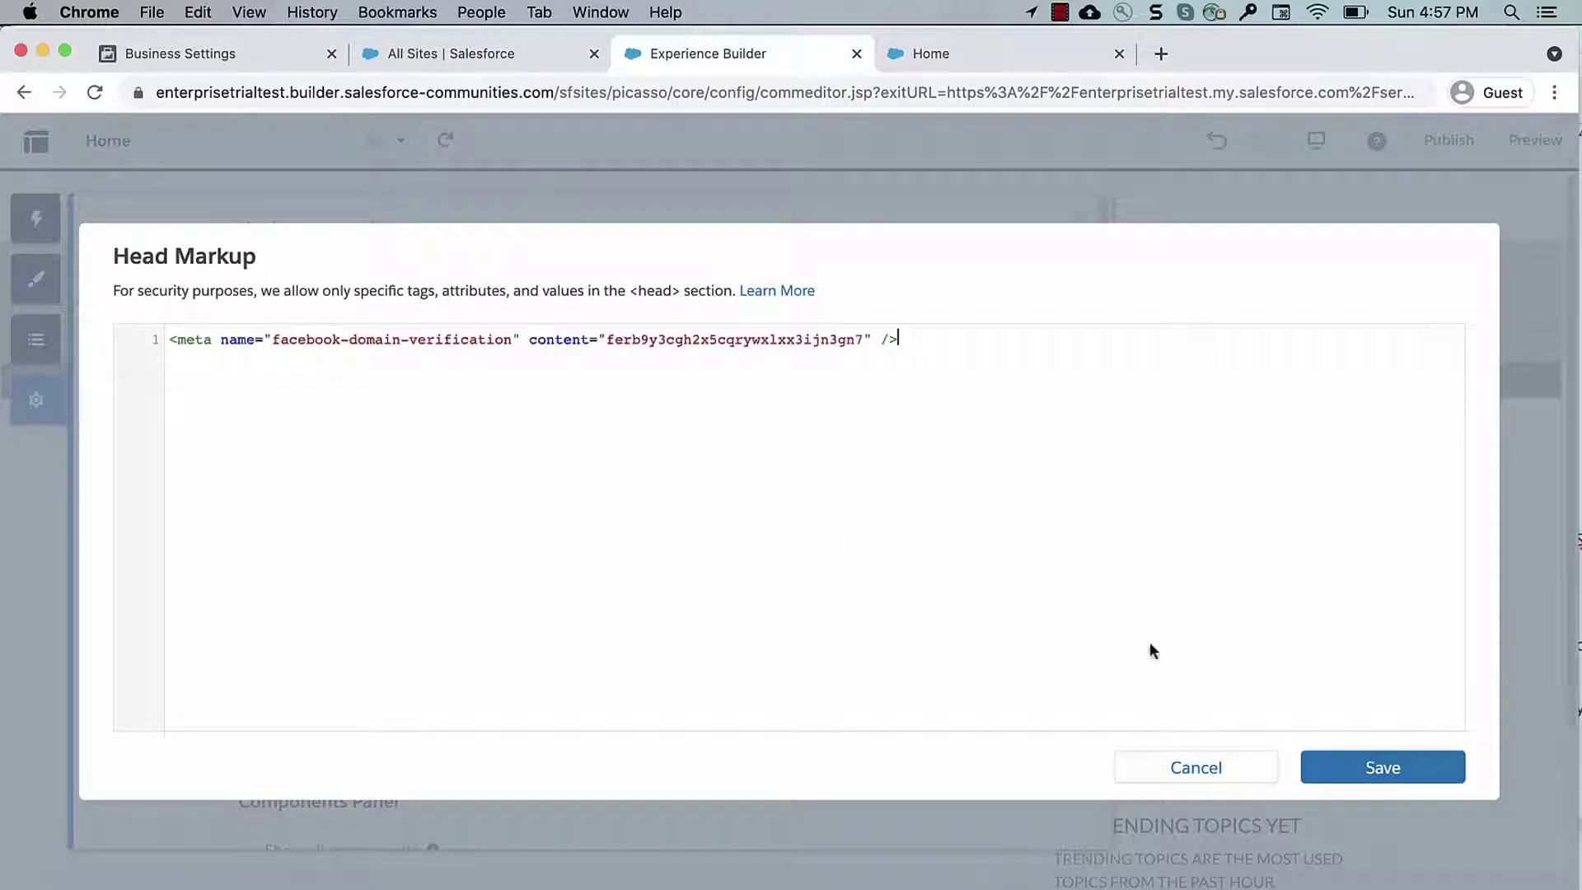
click(1195, 767)
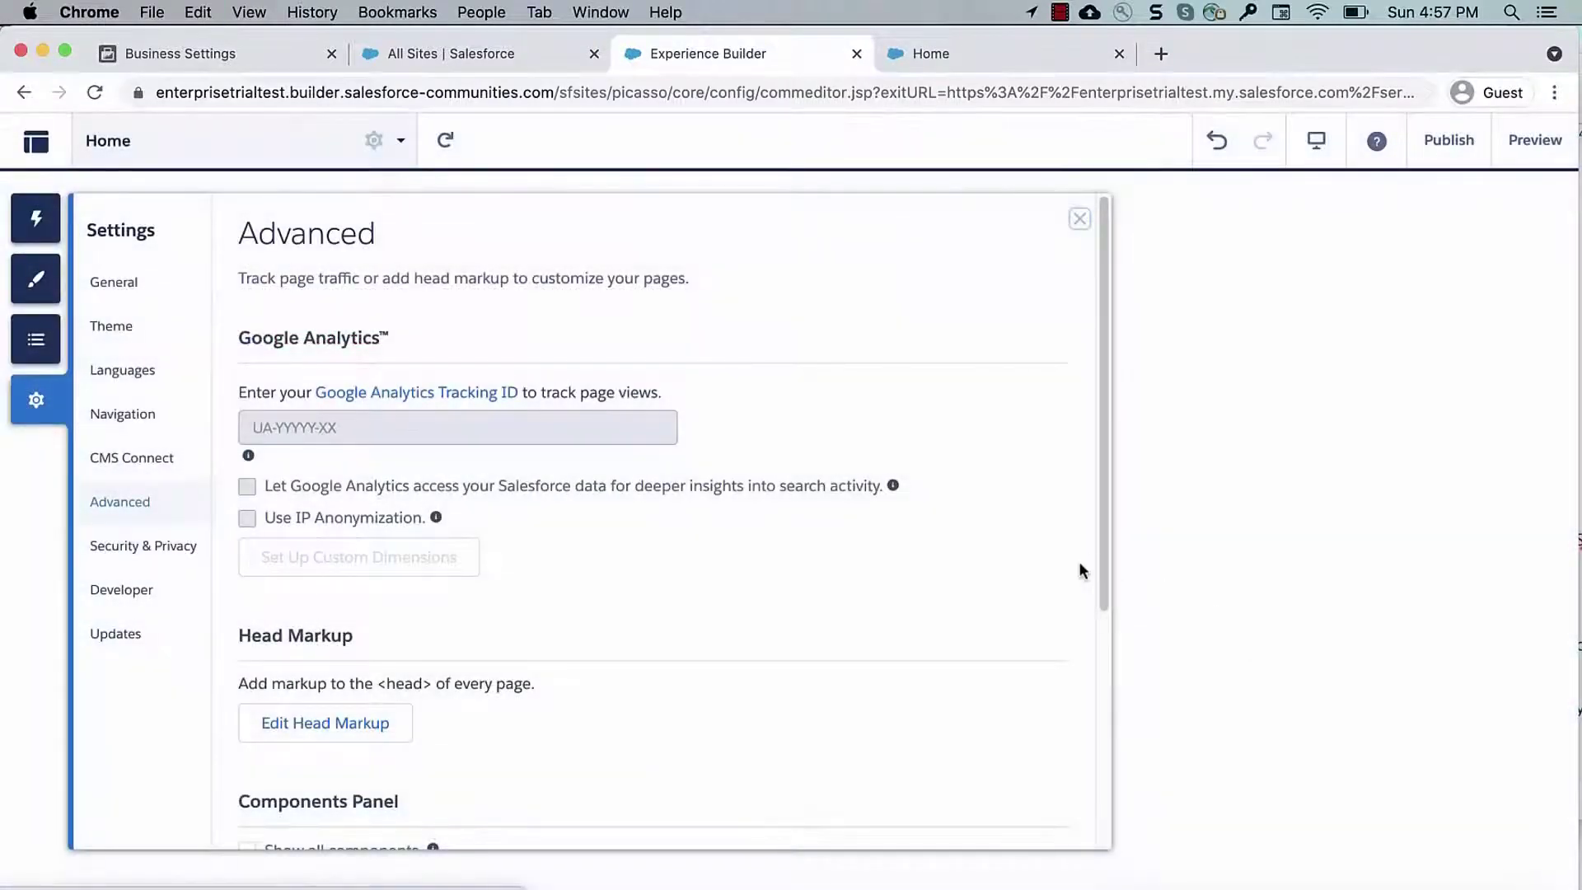
click(1078, 220)
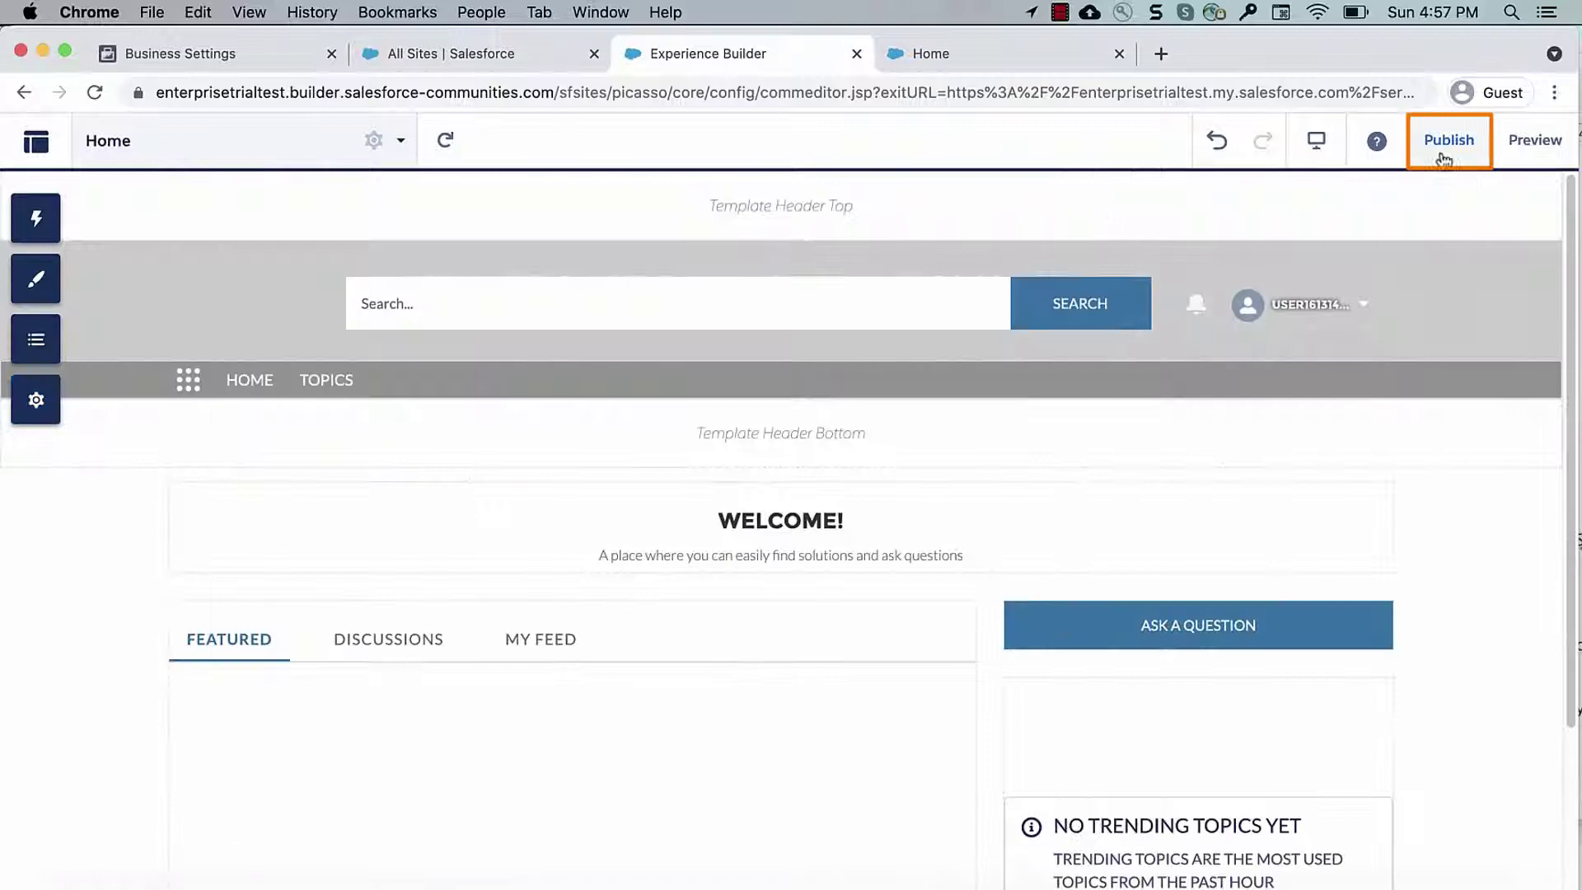
Step: Publish the site so the head markup change goes live
click(1449, 140)
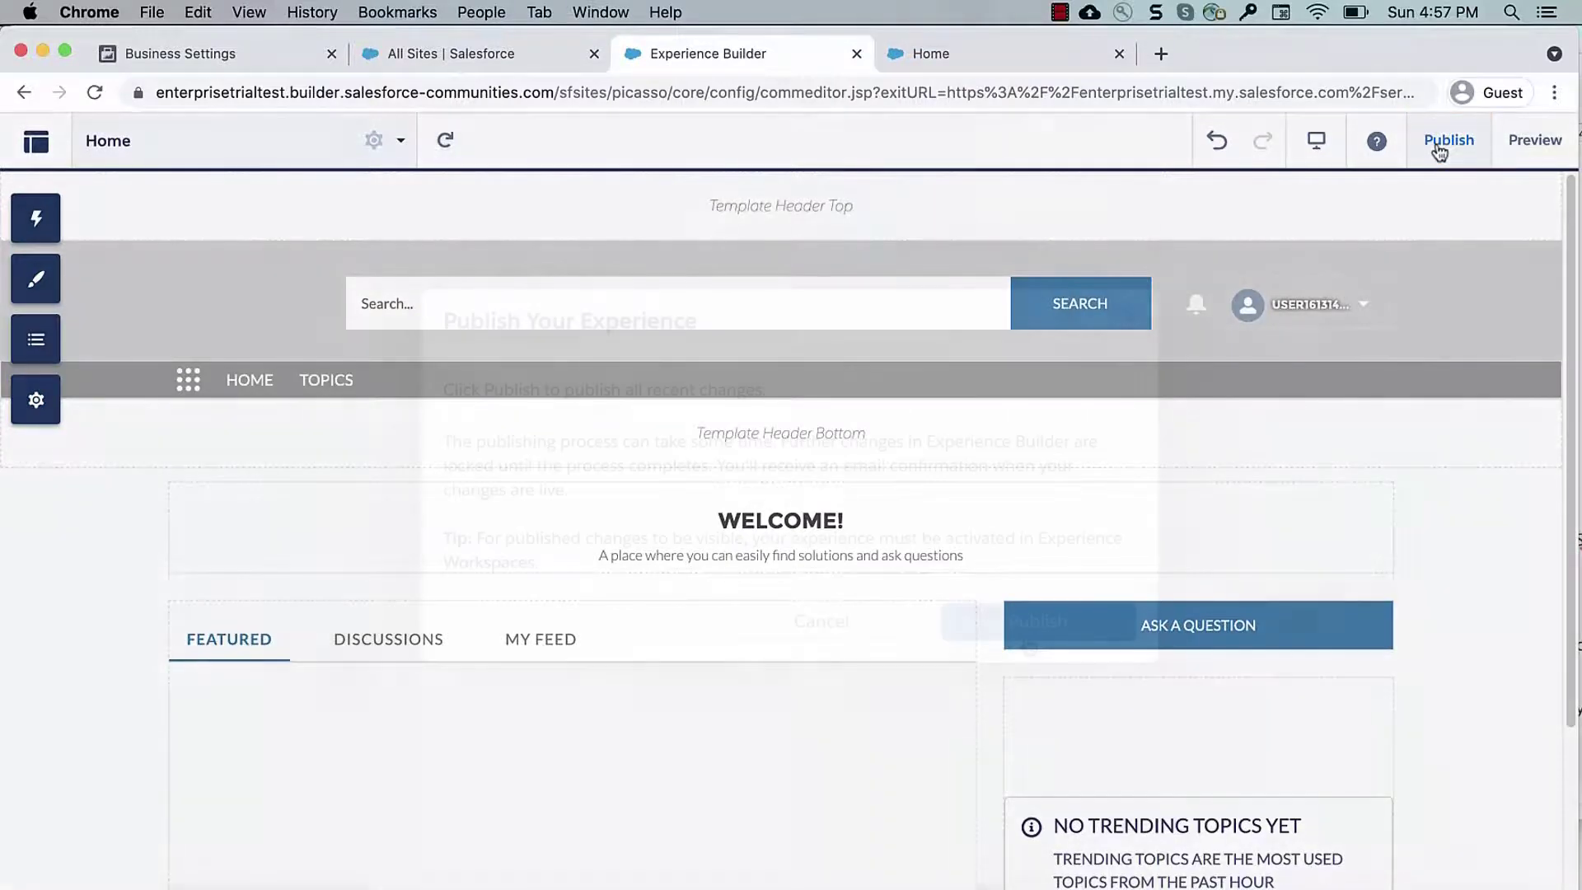
click(1450, 140)
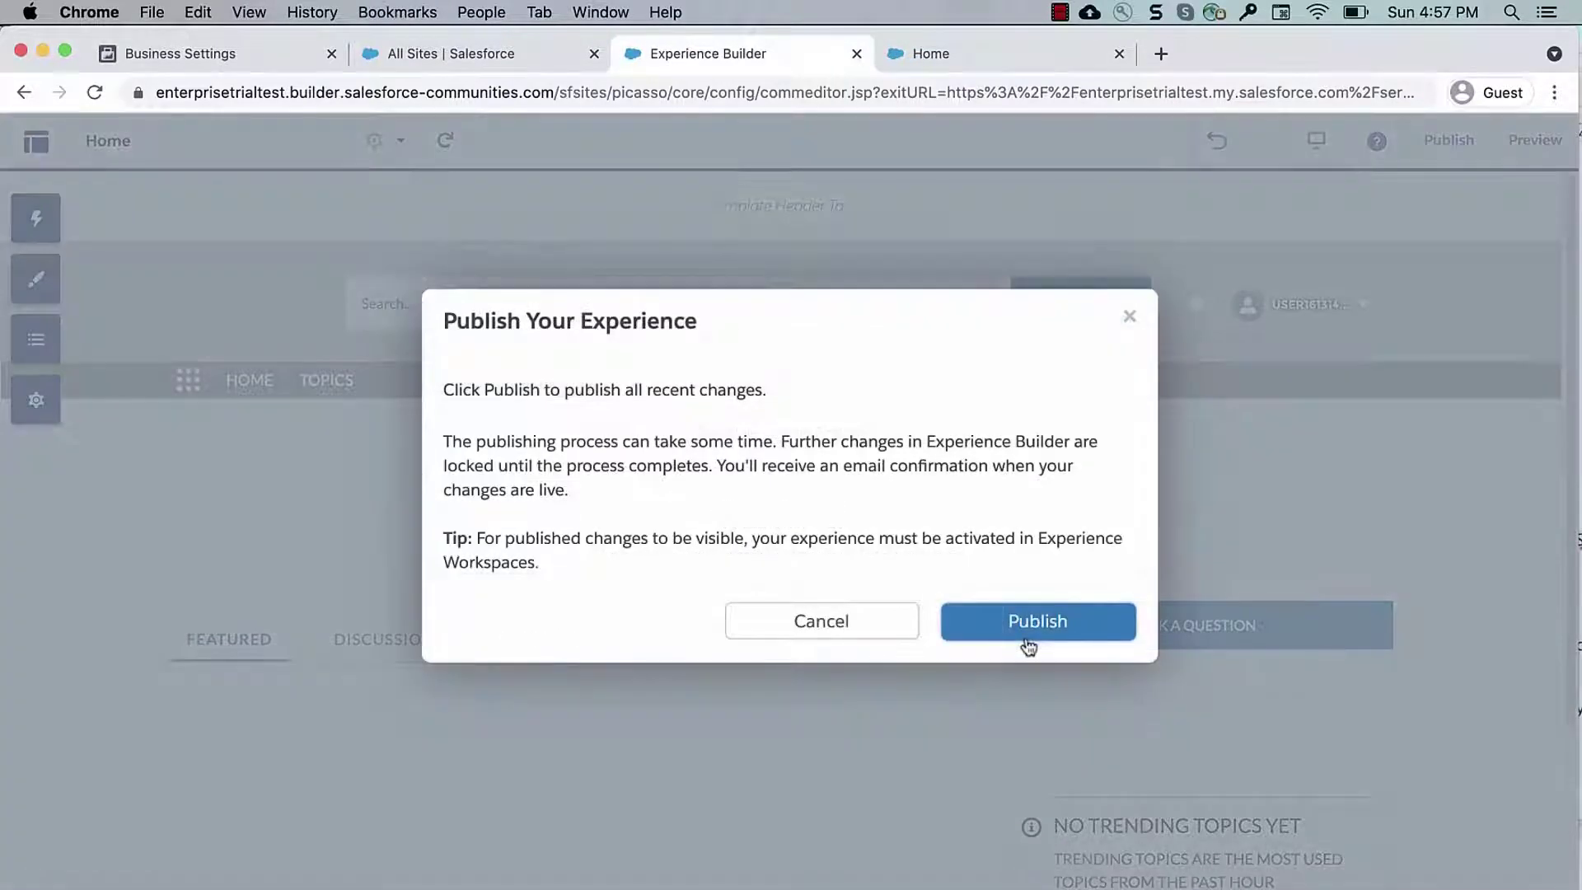
click(1037, 621)
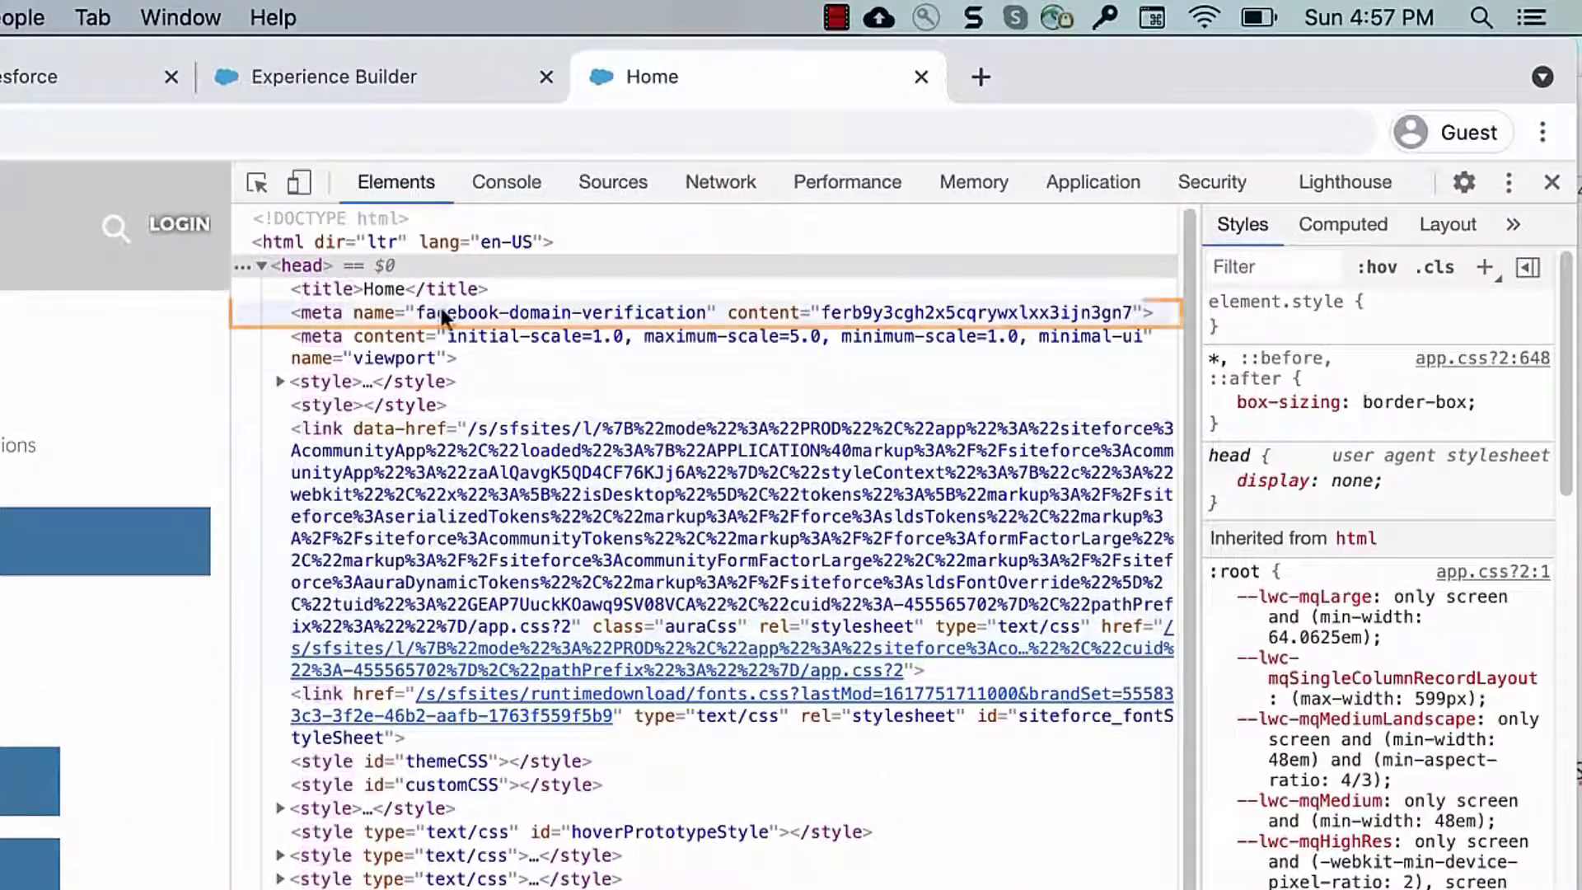
Step: Confirm the meta tag in the live page's <head> via DevTools, then return to Experience Builder
click(717, 312)
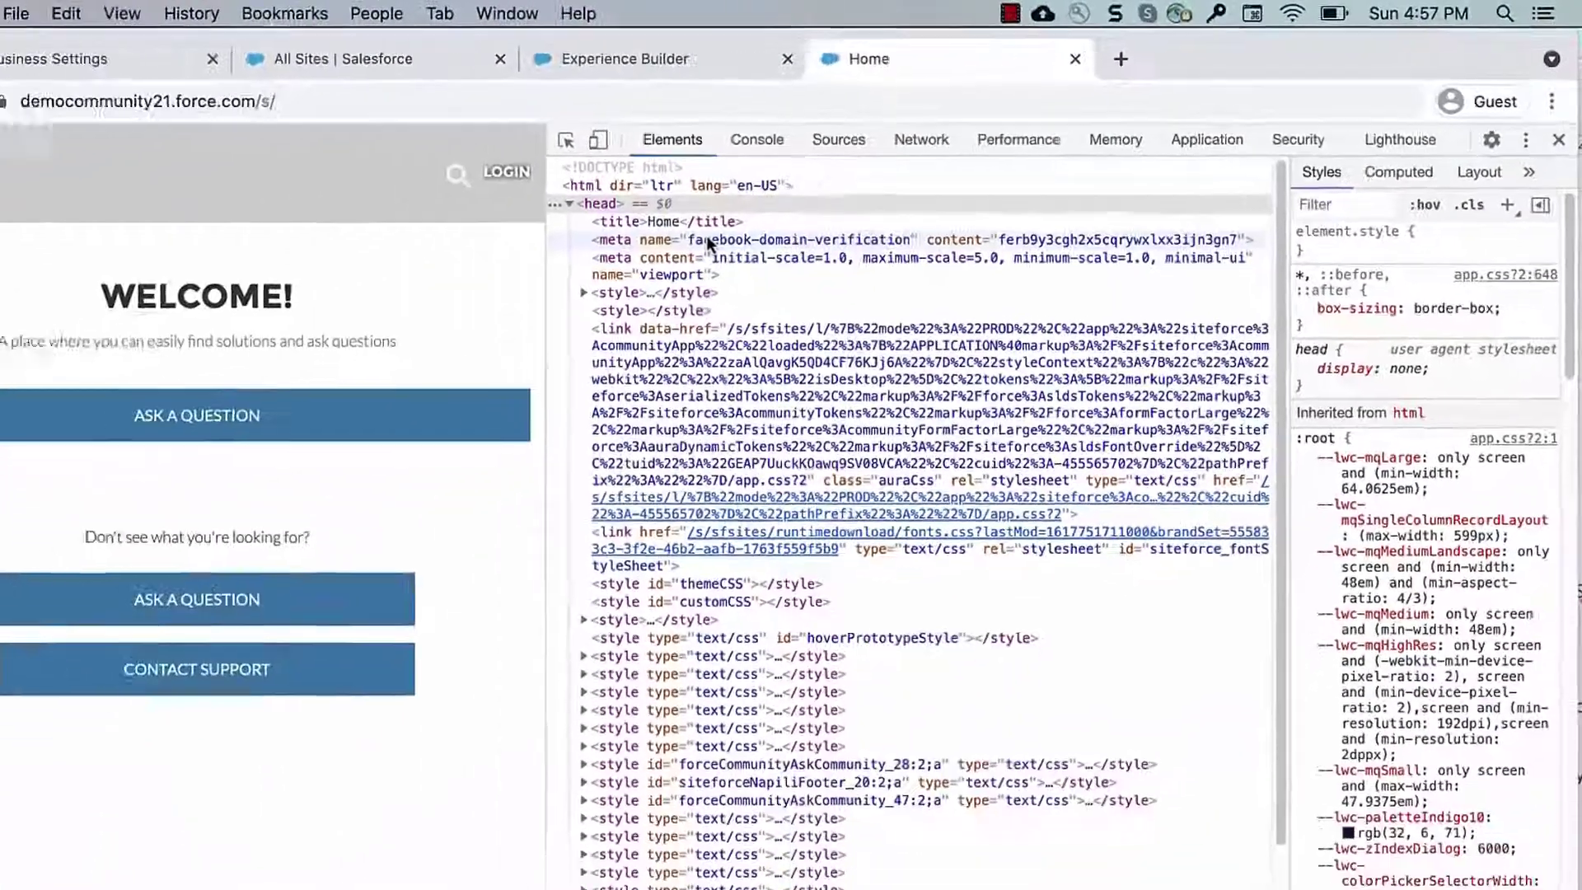
click(624, 59)
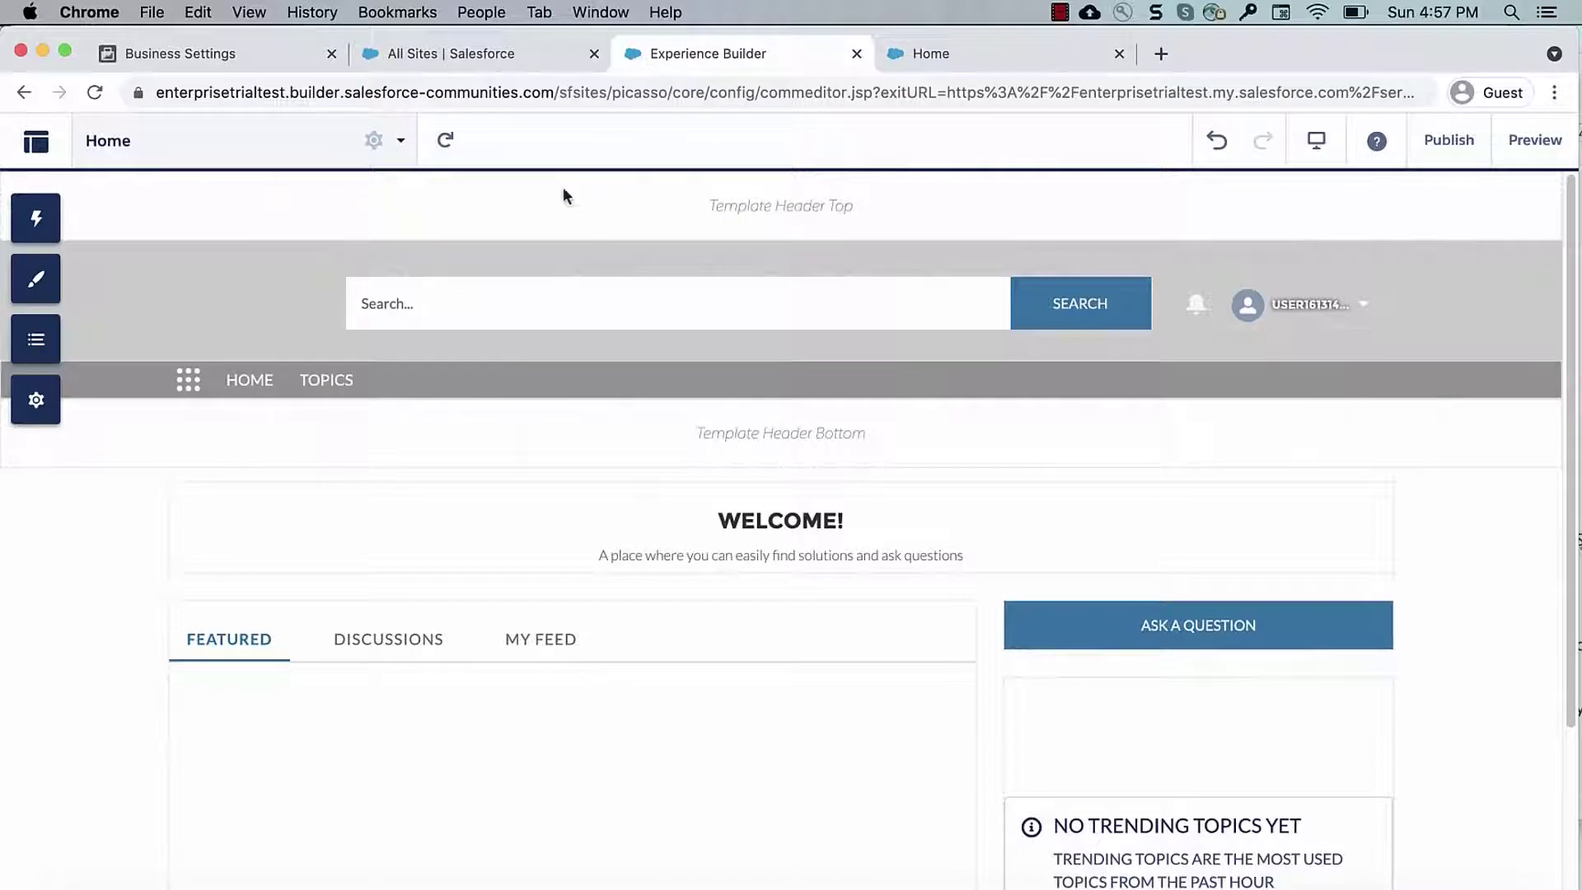
Step: Show the Home page's properties in the Pages panel, with Public page access
click(374, 140)
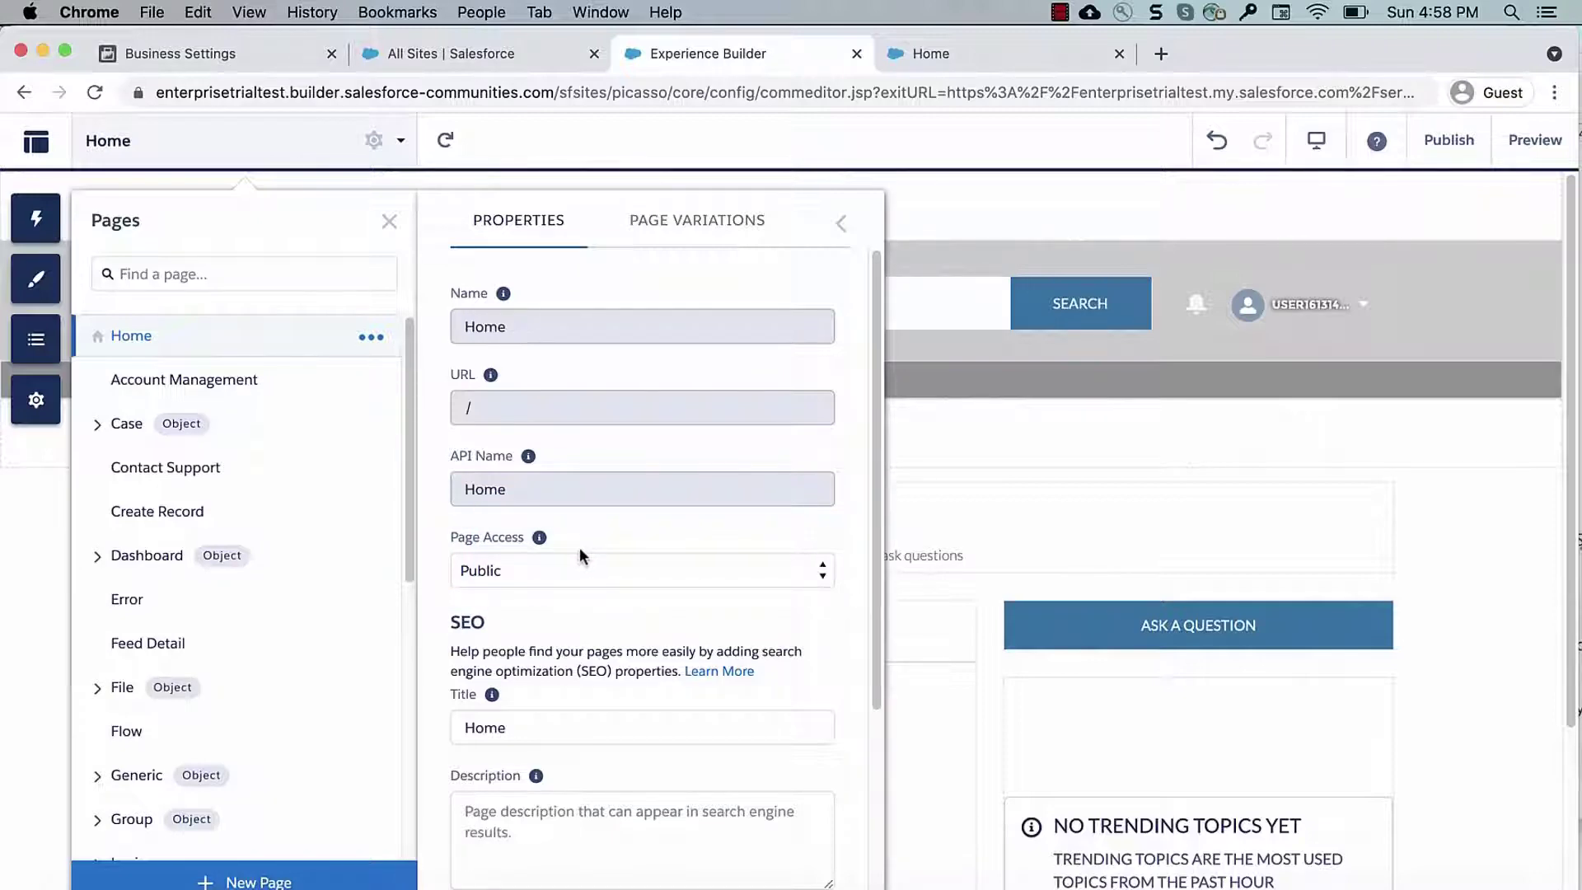
mouse_move(34, 399)
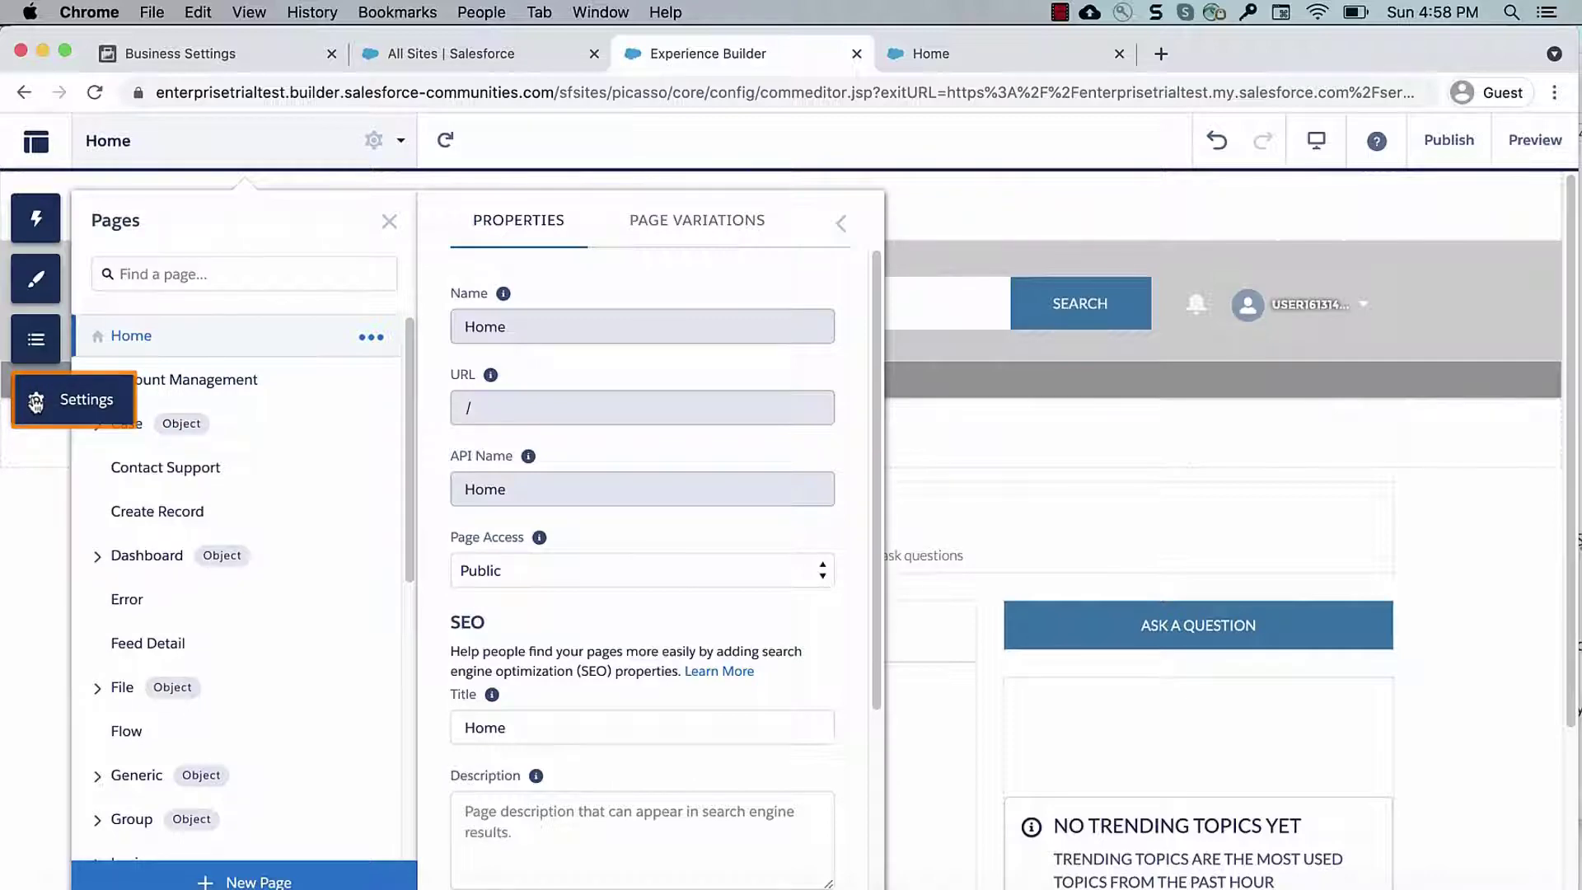
Step: Check Public Access under General settings, then verify democommunity21.force.com in Business Manager
click(73, 399)
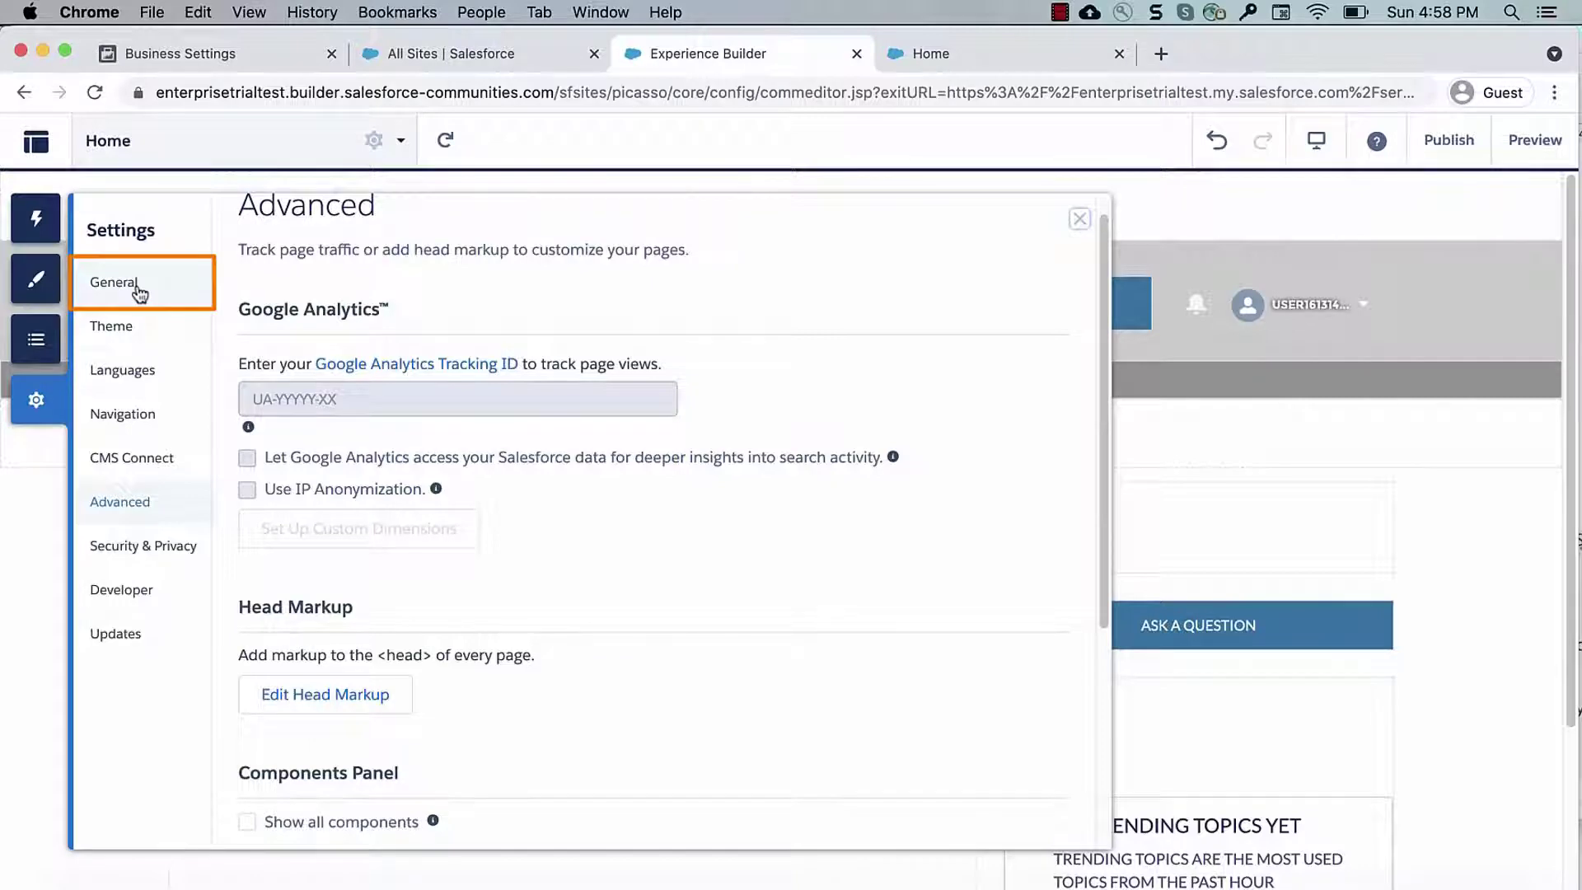
click(114, 282)
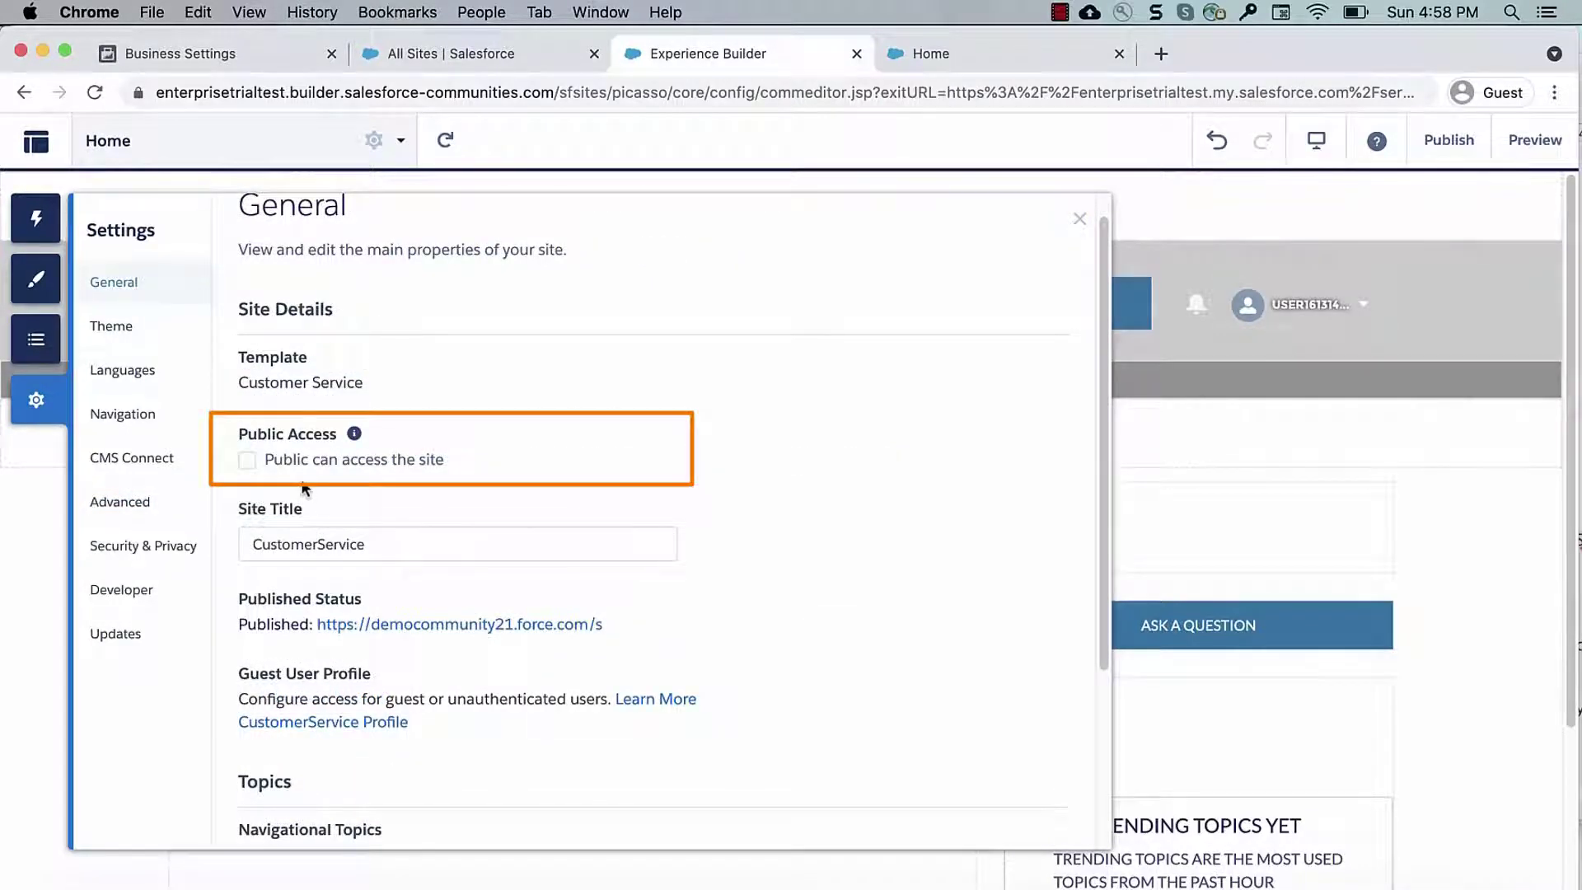
click(181, 52)
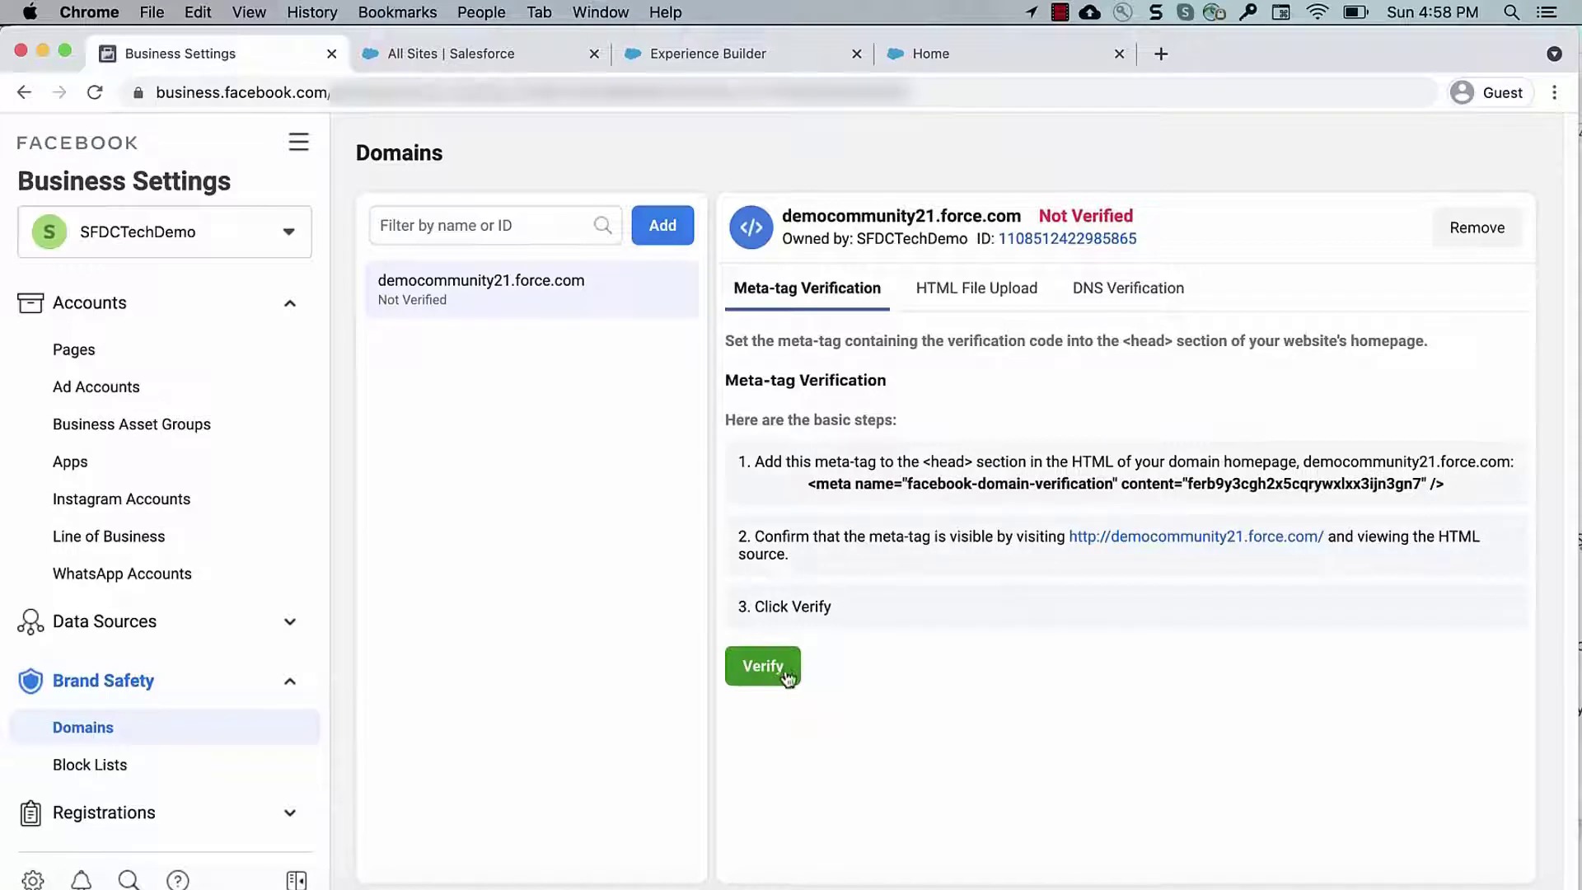
click(763, 666)
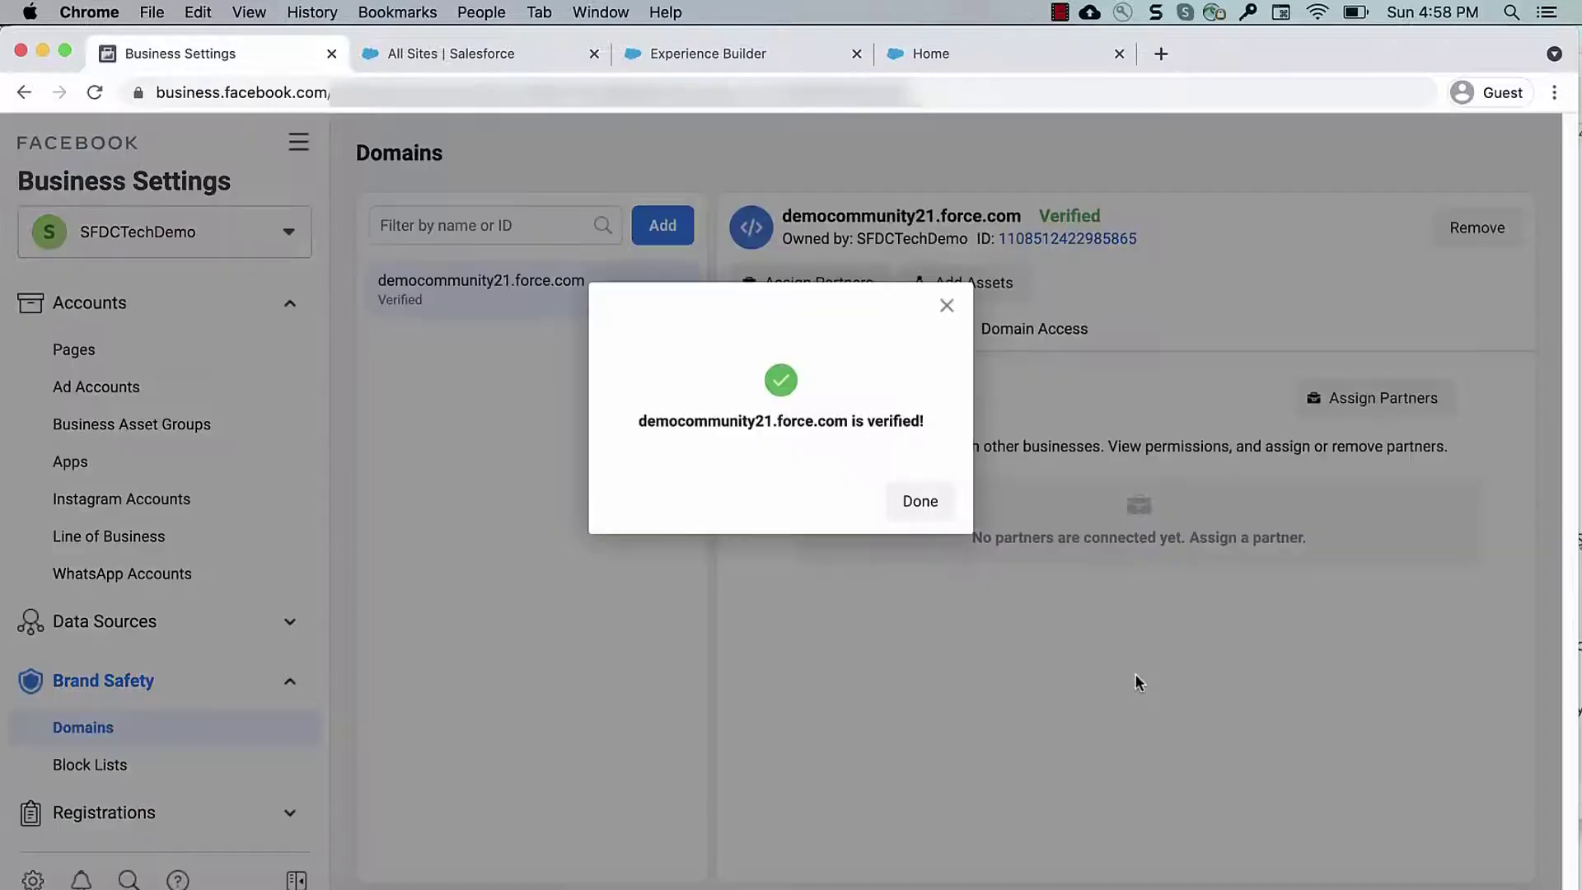